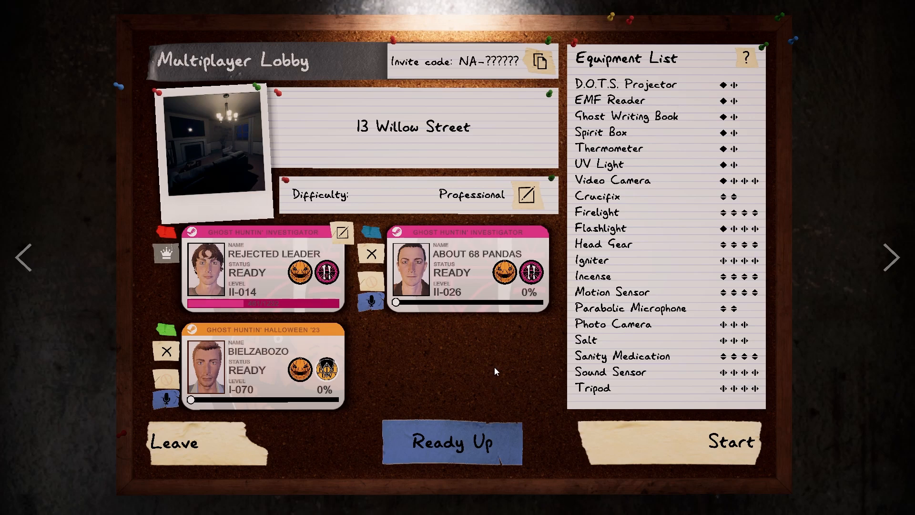
{"action": "mouse_move", "coordinate": [694, 460]}
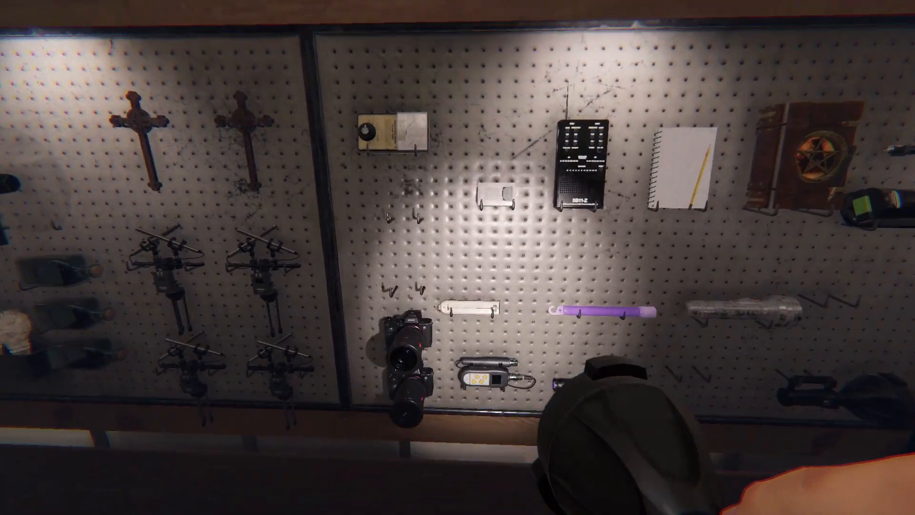
{"action": "mouse_move", "coordinate": [458, 234]}
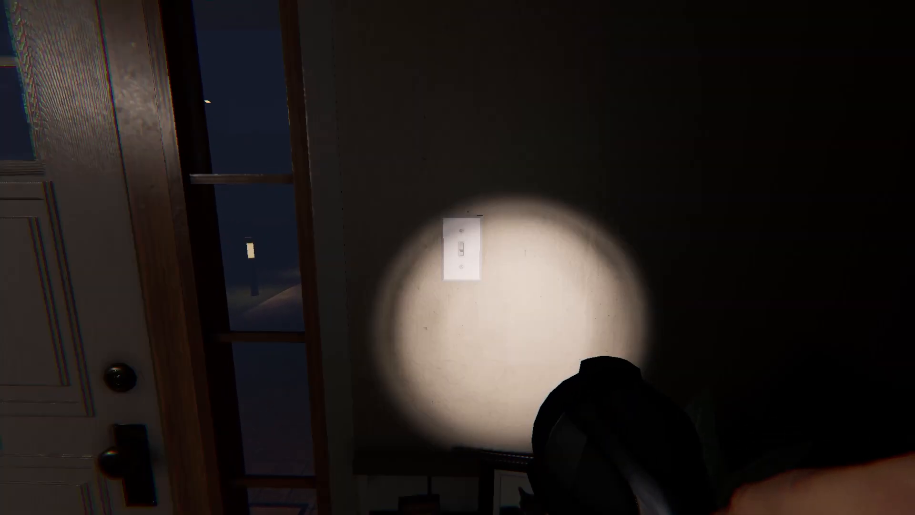
- Switch on the front-door light and view the journal's Photos section
{"action": "left_click", "coordinate": [463, 251]}
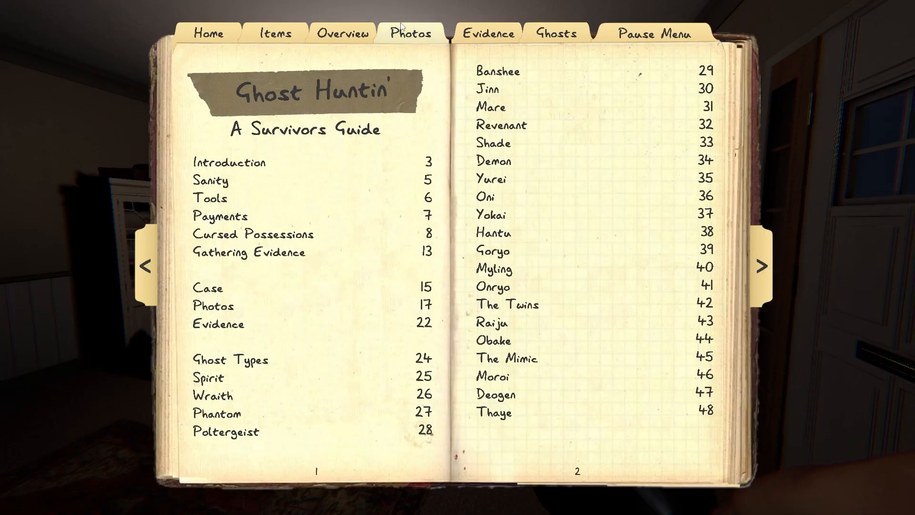
{"action": "left_click", "coordinate": [411, 33]}
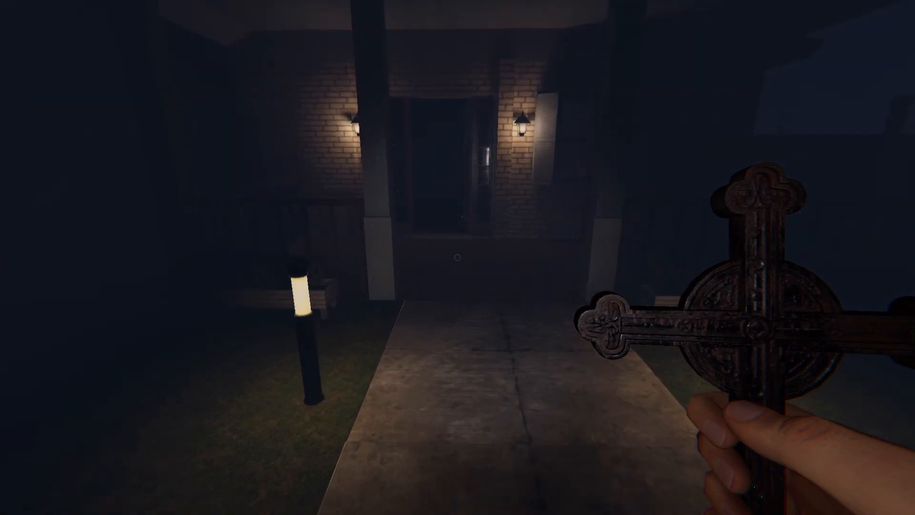
{"action": "mouse_move", "coordinate": [458, 257]}
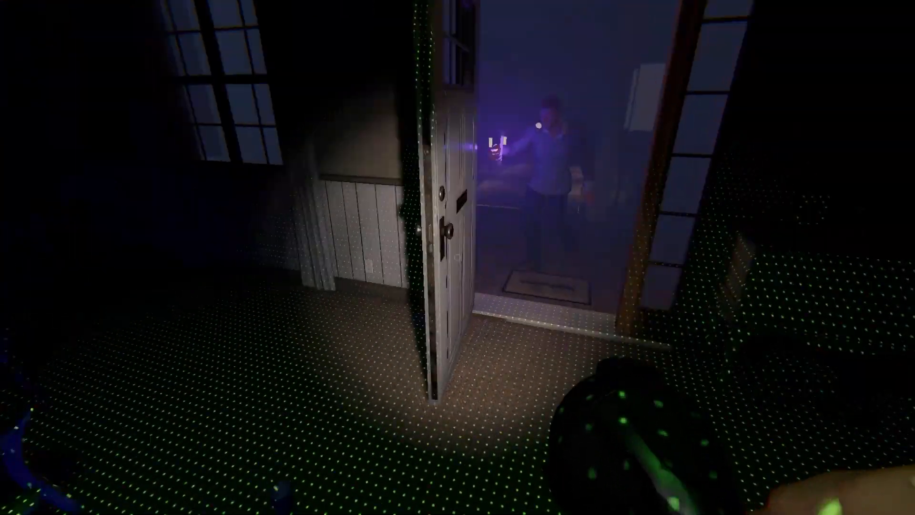
- Open the investigation journal with J after placing the D.O.T.S. projector
{"action": "key", "text": "j"}
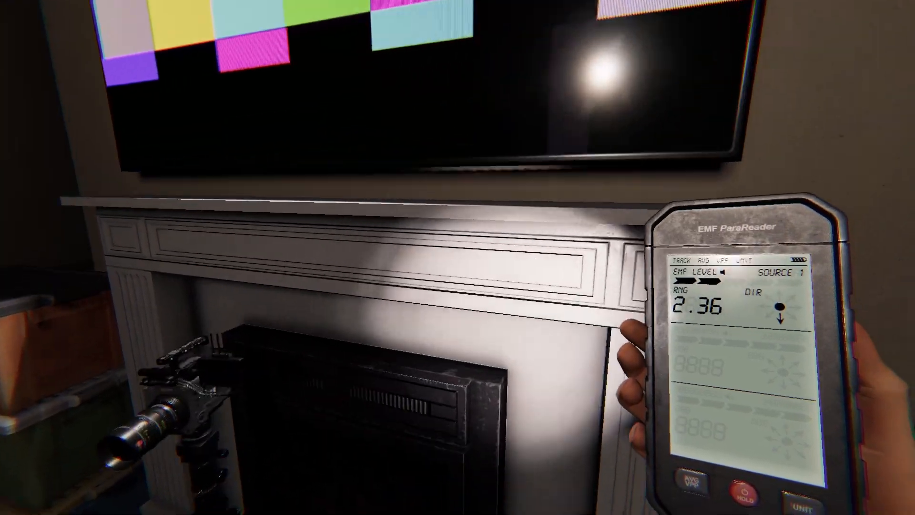
{"action": "mouse_move", "coordinate": [457, 257]}
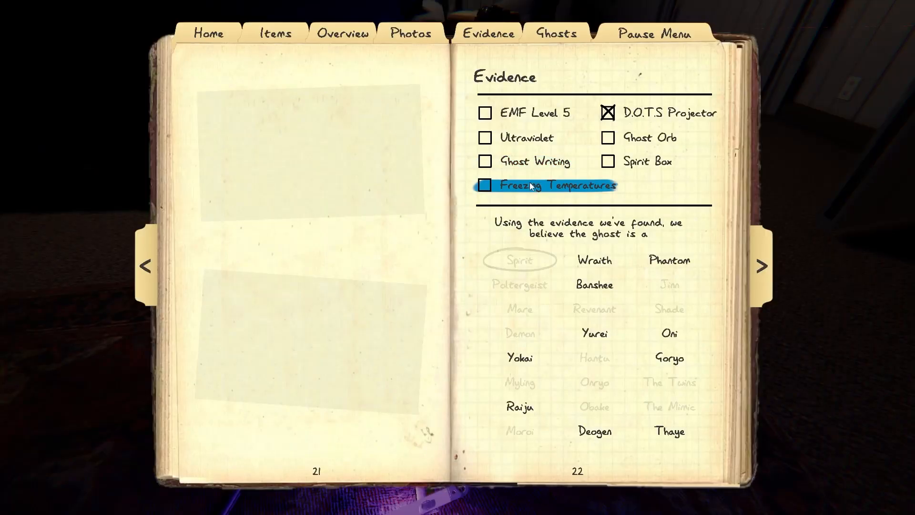
- Mark Freezing Temperatures as found and cross out Ghost Writing in the journal
{"action": "left_click", "coordinate": [484, 185]}
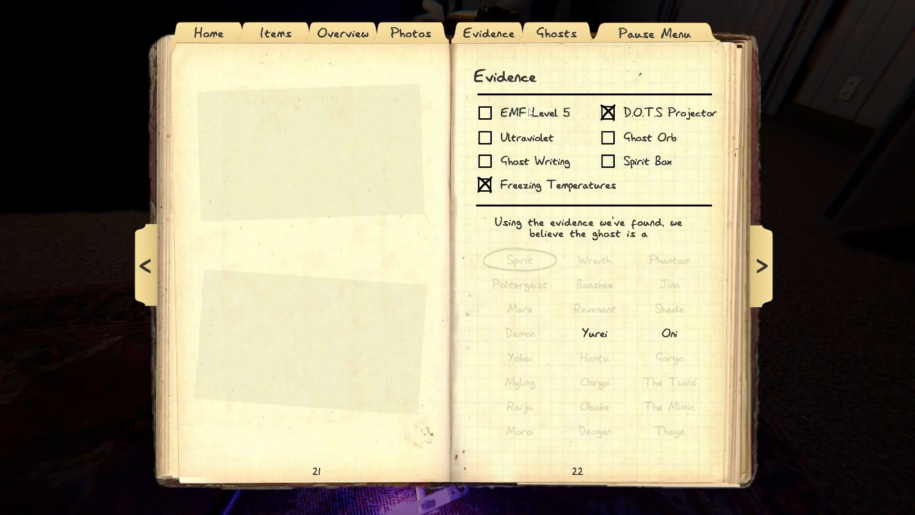
{"action": "left_click", "coordinate": [485, 113]}
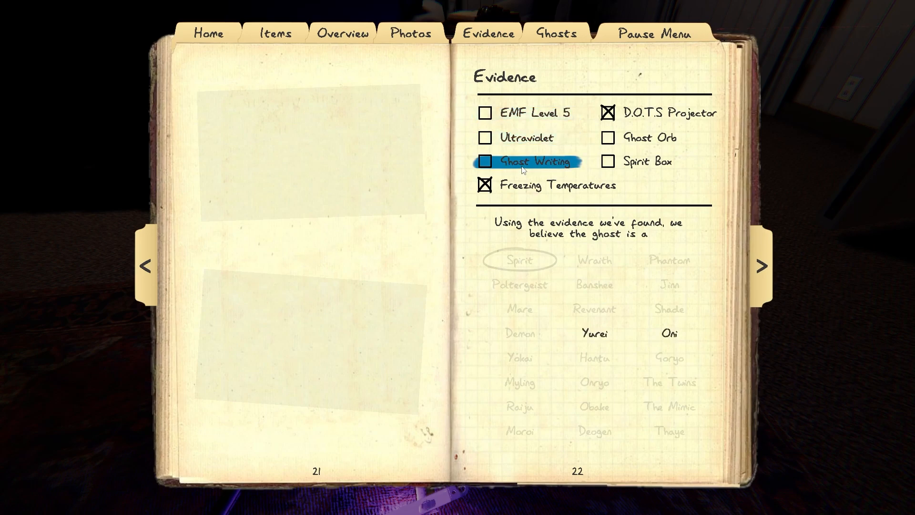
{"action": "left_click", "coordinate": [530, 161]}
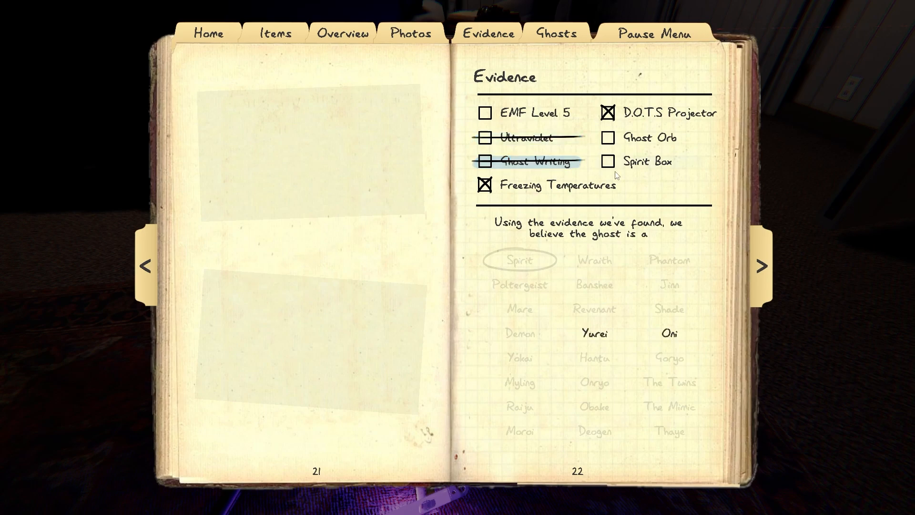
{"action": "left_click", "coordinate": [642, 138]}
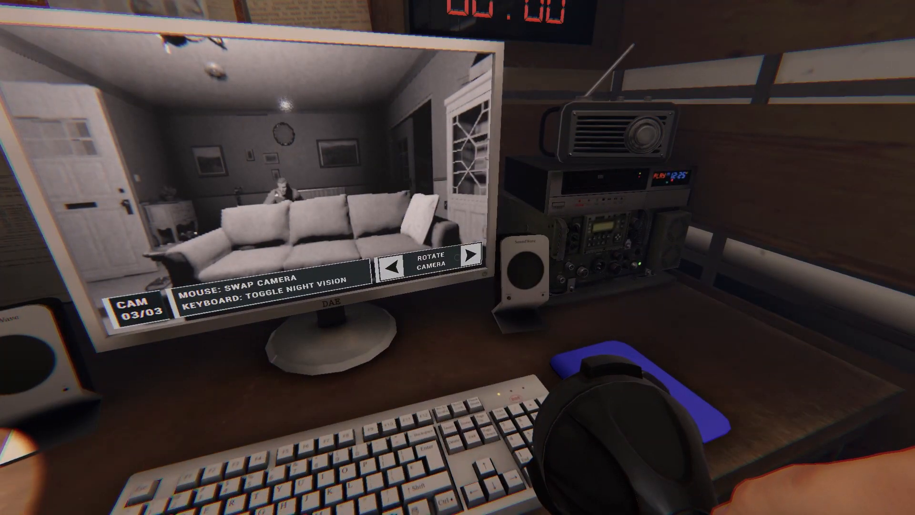
- Rotate the living-room camera view on the CCTV monitor
{"action": "left_click", "coordinate": [470, 255]}
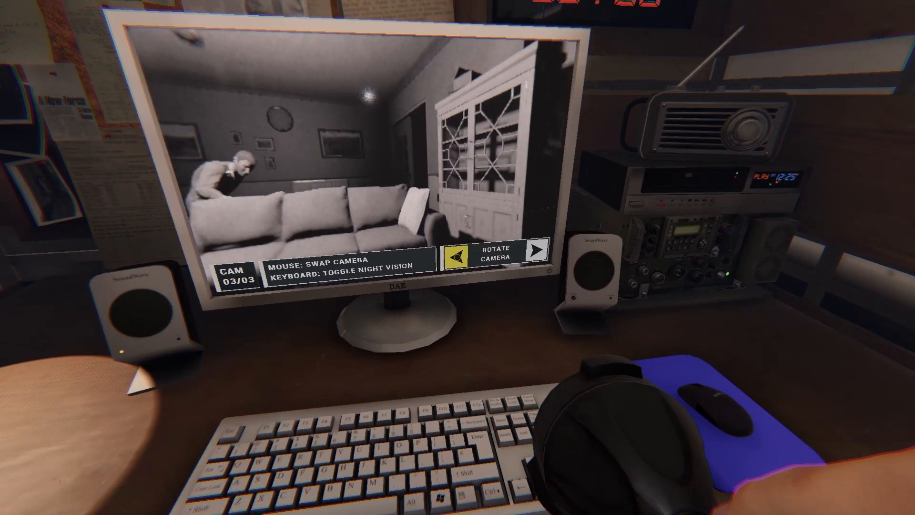
{"action": "left_click", "coordinate": [460, 255]}
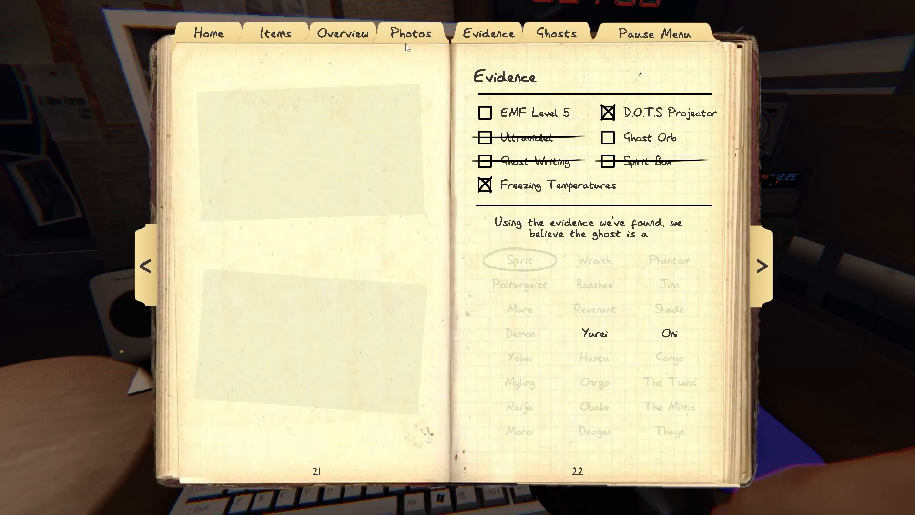
- Close the journal to return to the rotated camera feed
{"action": "left_click", "coordinate": [410, 33]}
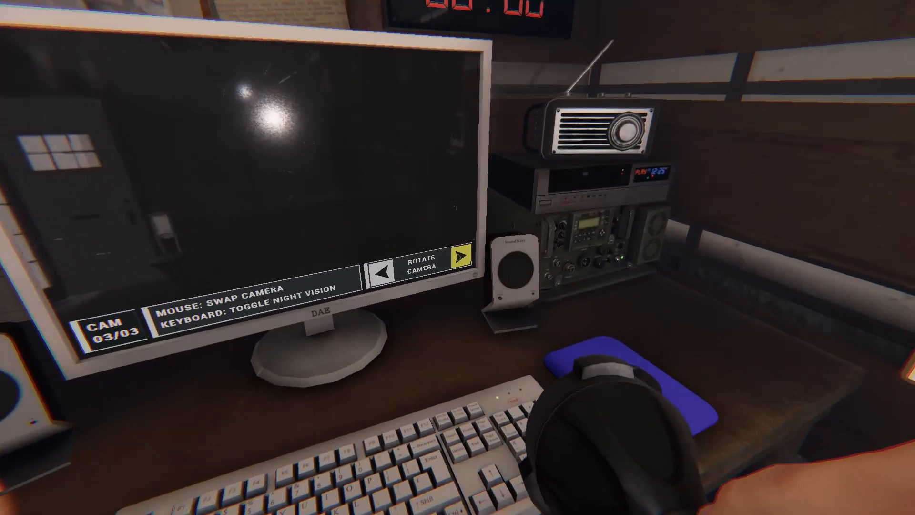
- Return to the living room and review the Music Box, Bone and Ghost photos
{"action": "left_click", "coordinate": [462, 257]}
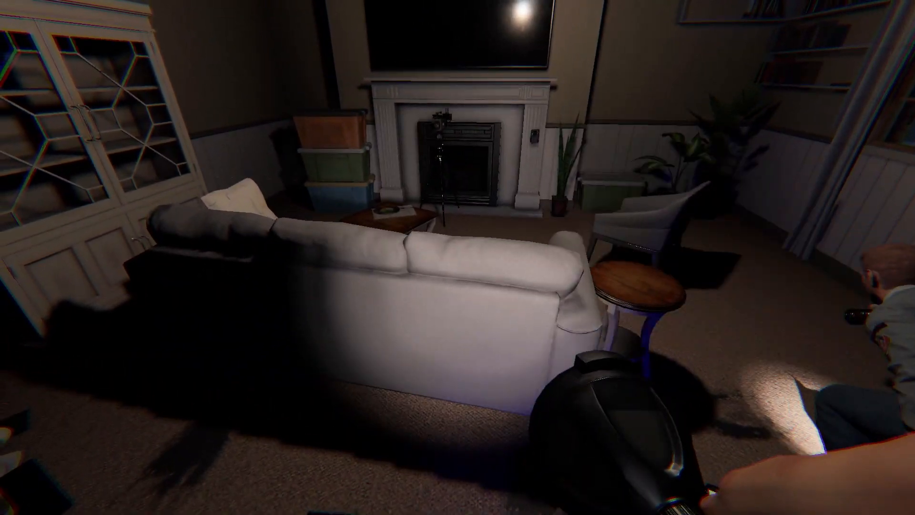
{"action": "mouse_move", "coordinate": [458, 257]}
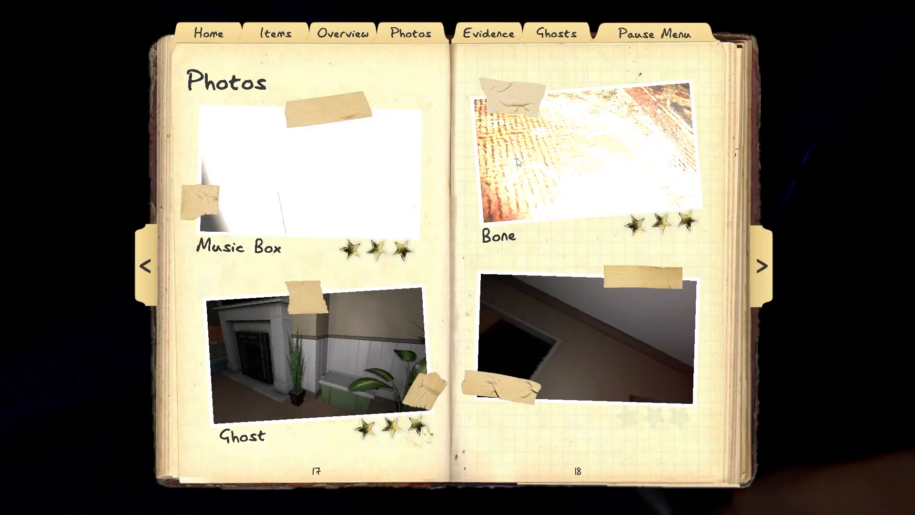
- Page forward in the journal Photos to the three Disturbed Salt shots
{"action": "left_click", "coordinate": [487, 33]}
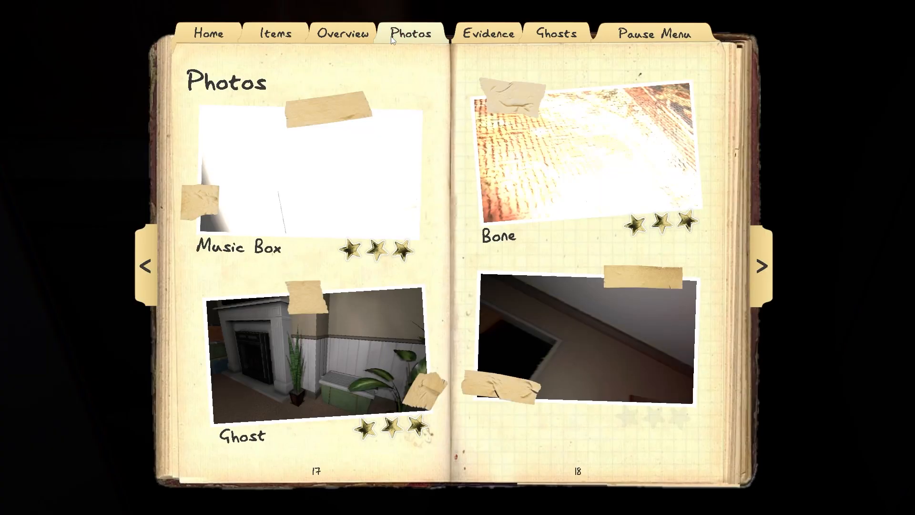
{"action": "left_click", "coordinate": [761, 265]}
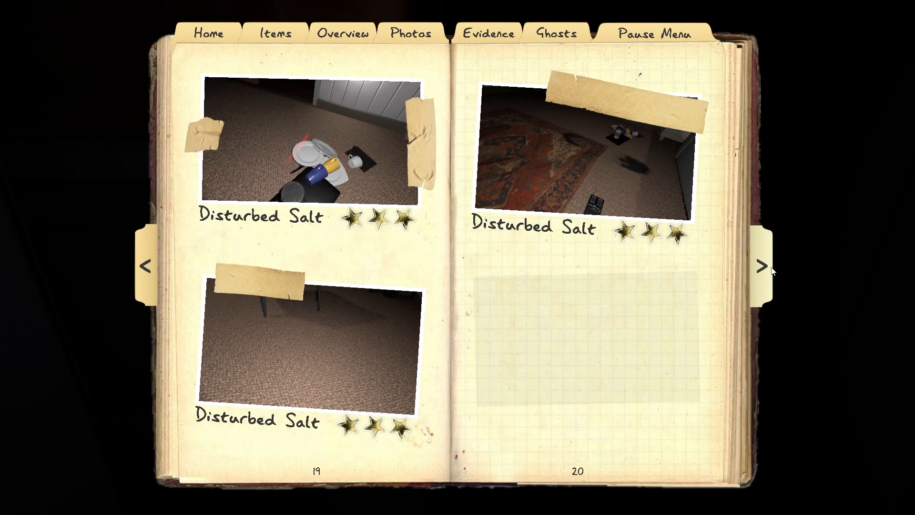